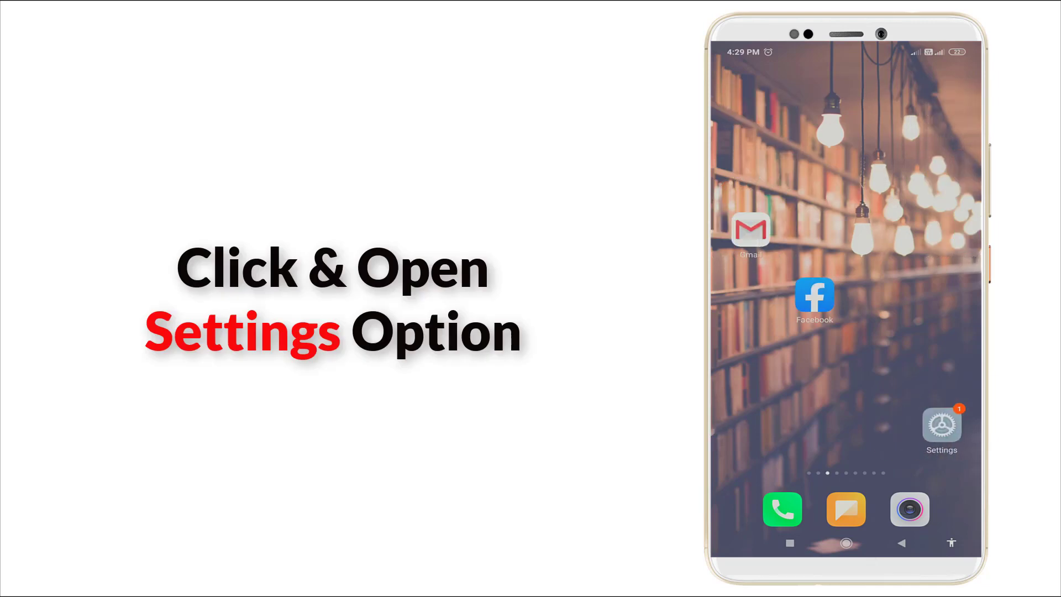
Open the JIO SIM card page via Settings > SIM cards & mobile networks.
click(941, 426)
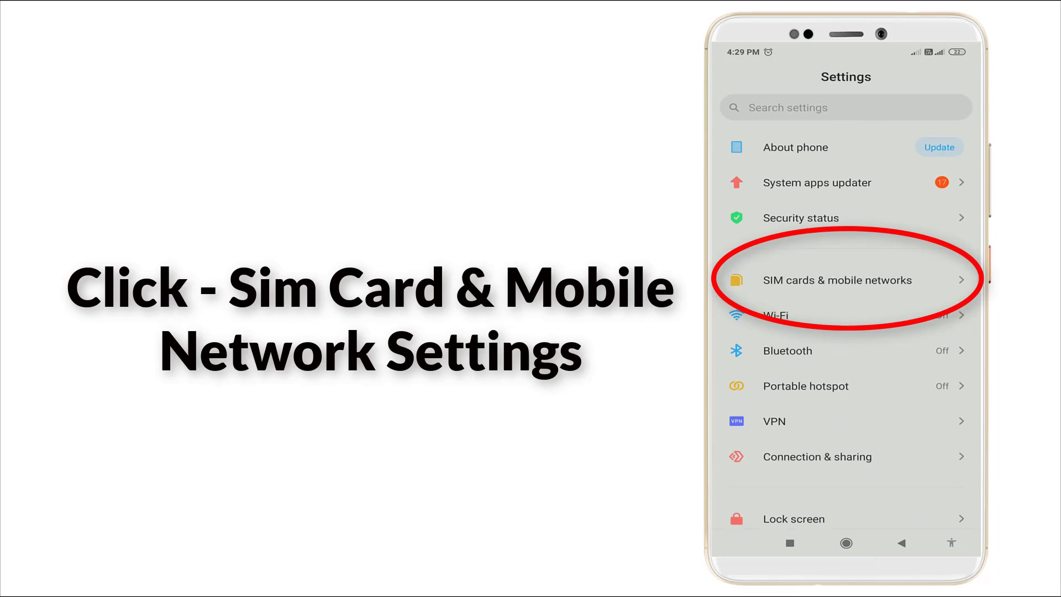
click(838, 280)
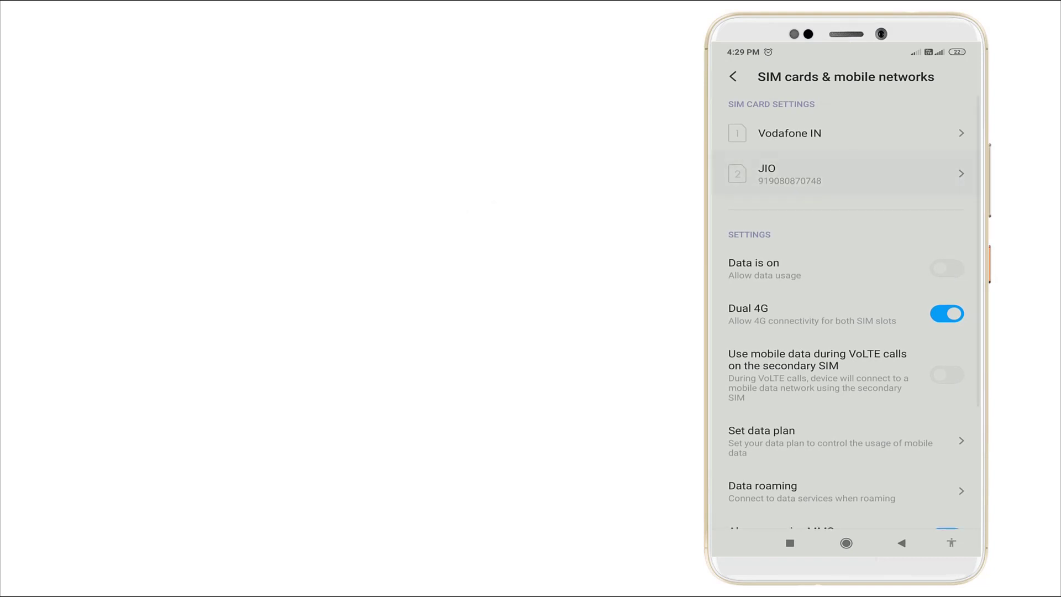
click(845, 174)
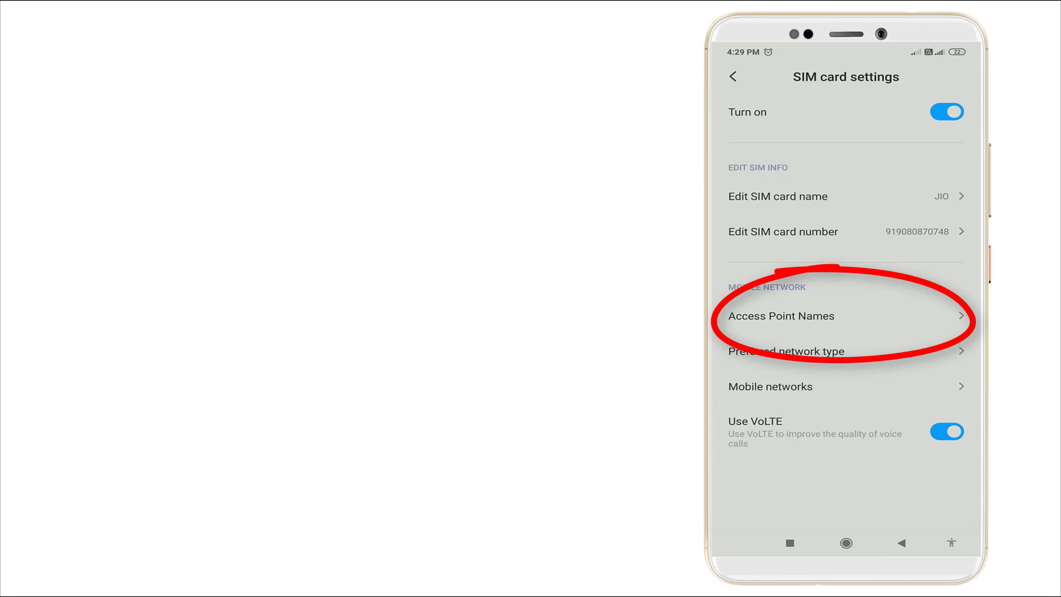
Open the JIO SIM's Access Point Names list and choose Reset.
click(781, 316)
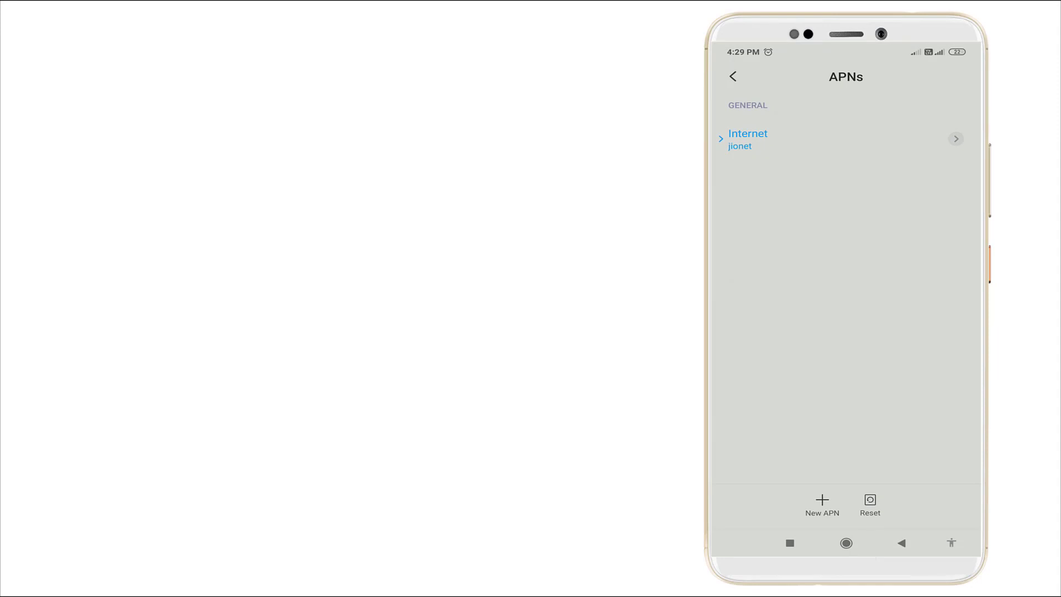
click(869, 504)
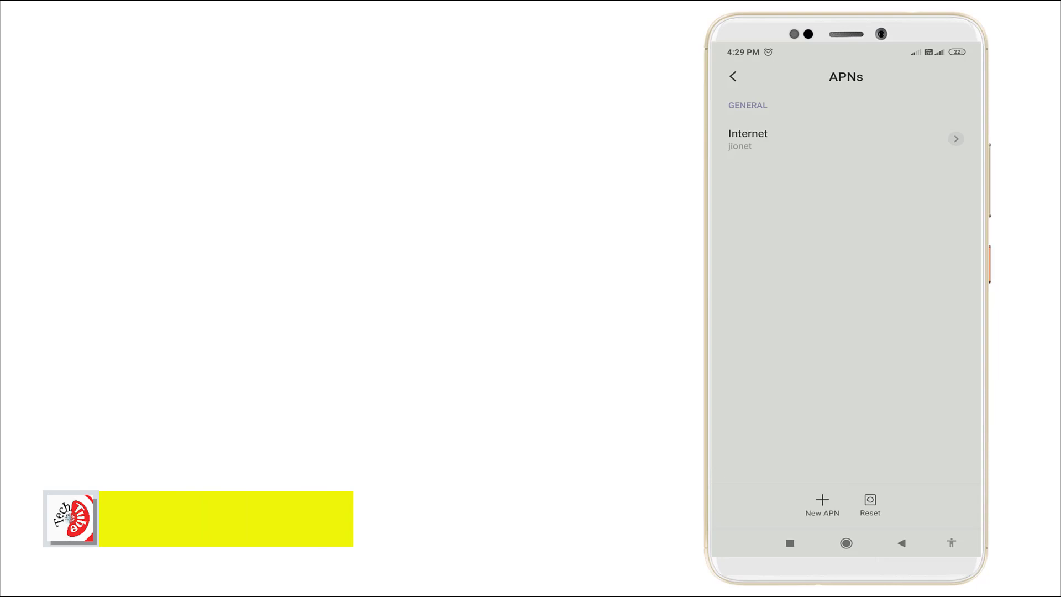
Leave the APNs list, now showing the default Internet (jionet) entry, back to SIM settings.
click(732, 75)
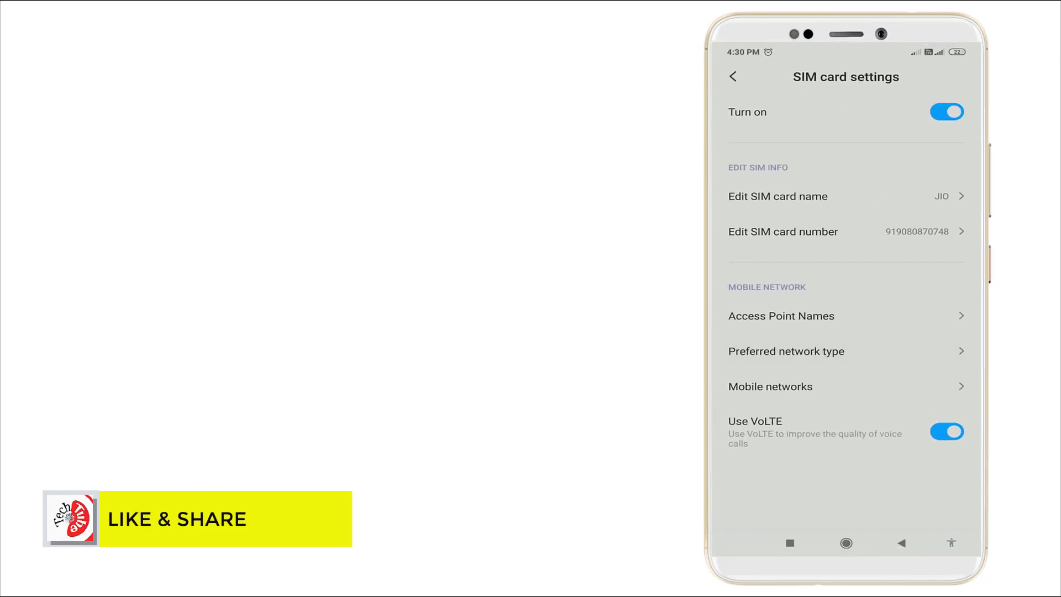
Switch the JIO SIM's preferred network type to 2G only, then back to Prefer LTE.
click(787, 351)
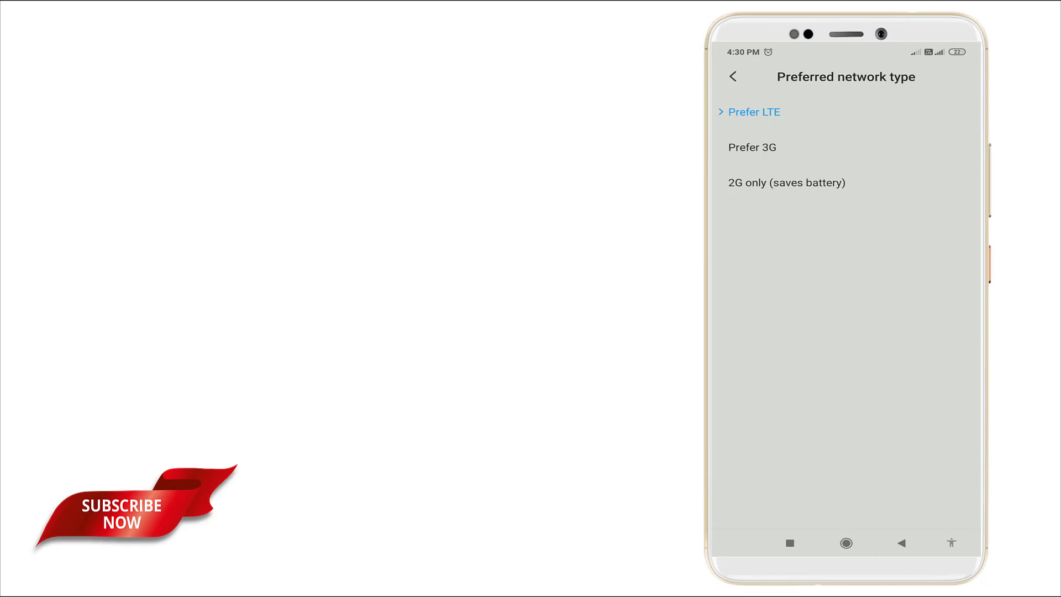
click(732, 77)
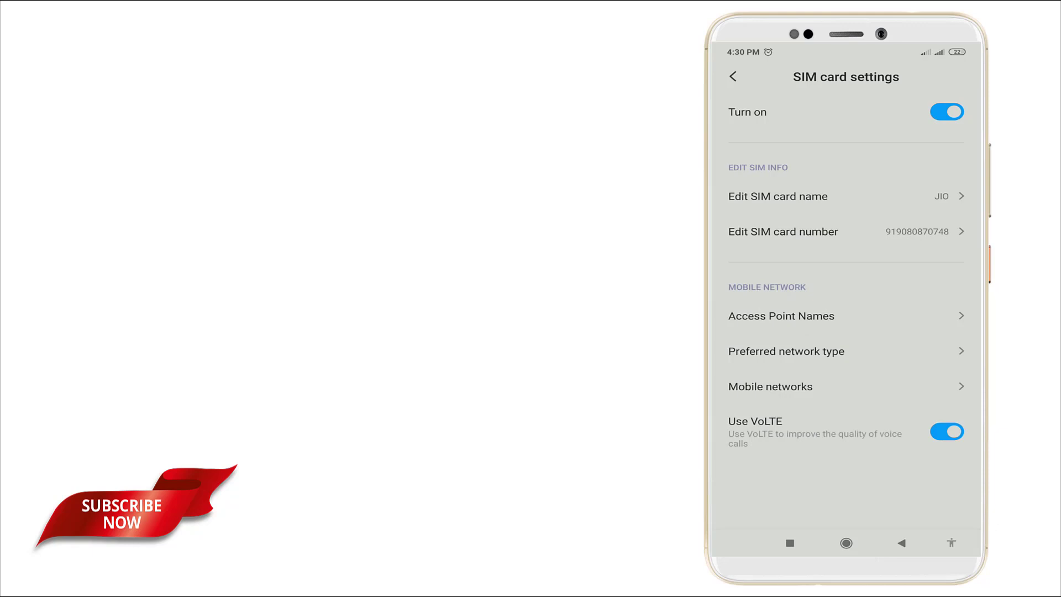
click(786, 351)
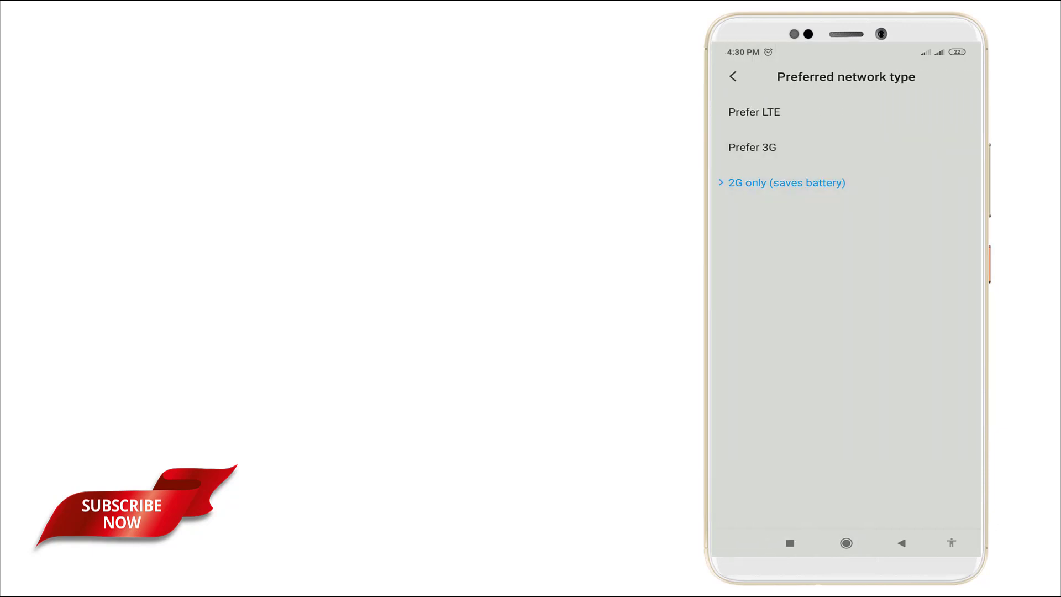
click(732, 77)
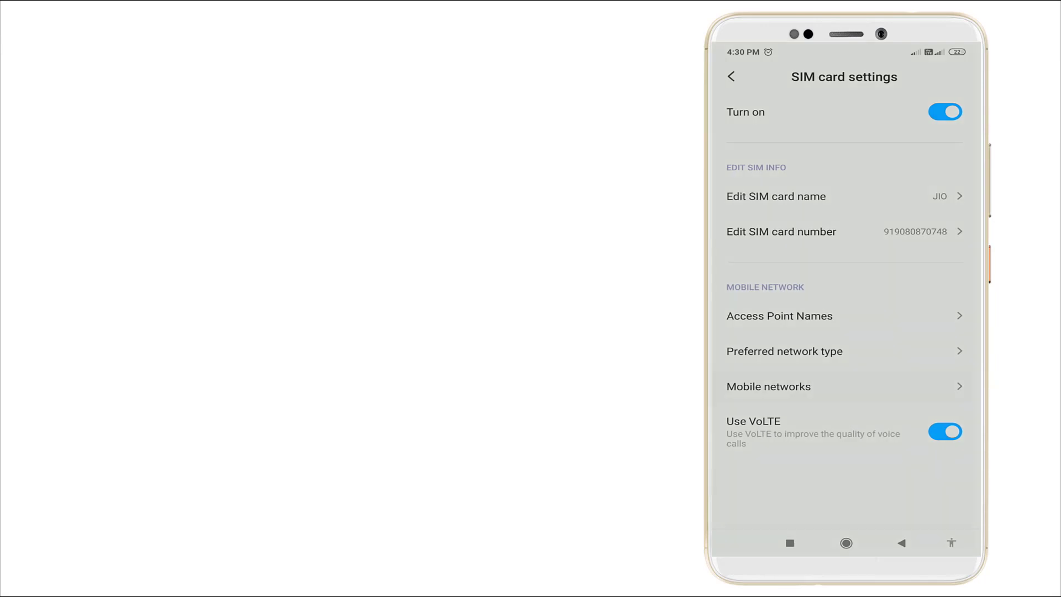
Open the JIO SIM's available mobile networks list and scroll down toward Jio 4G.
click(768, 386)
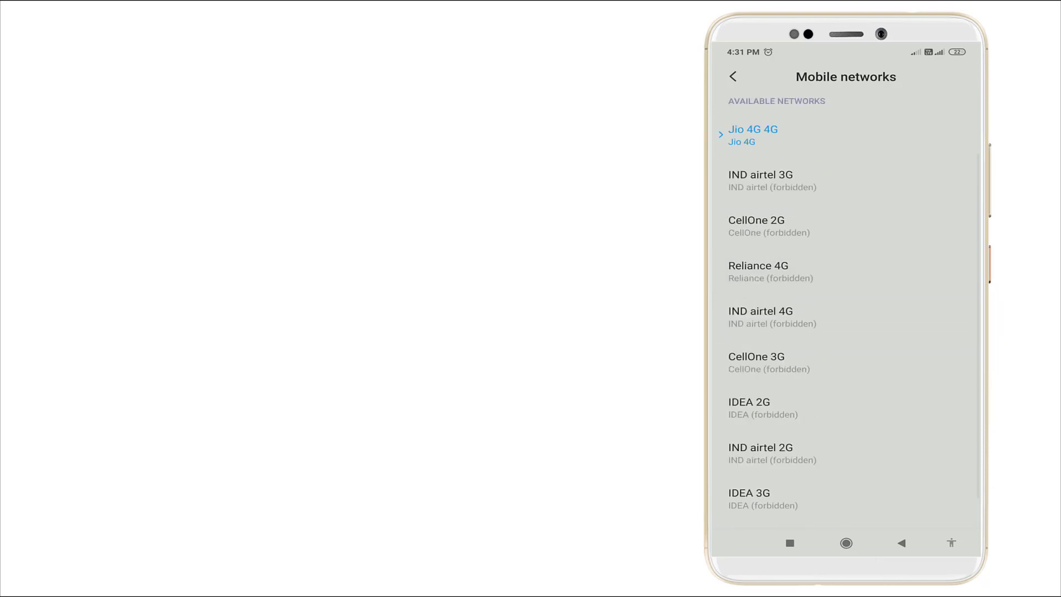
scroll(down, 3)
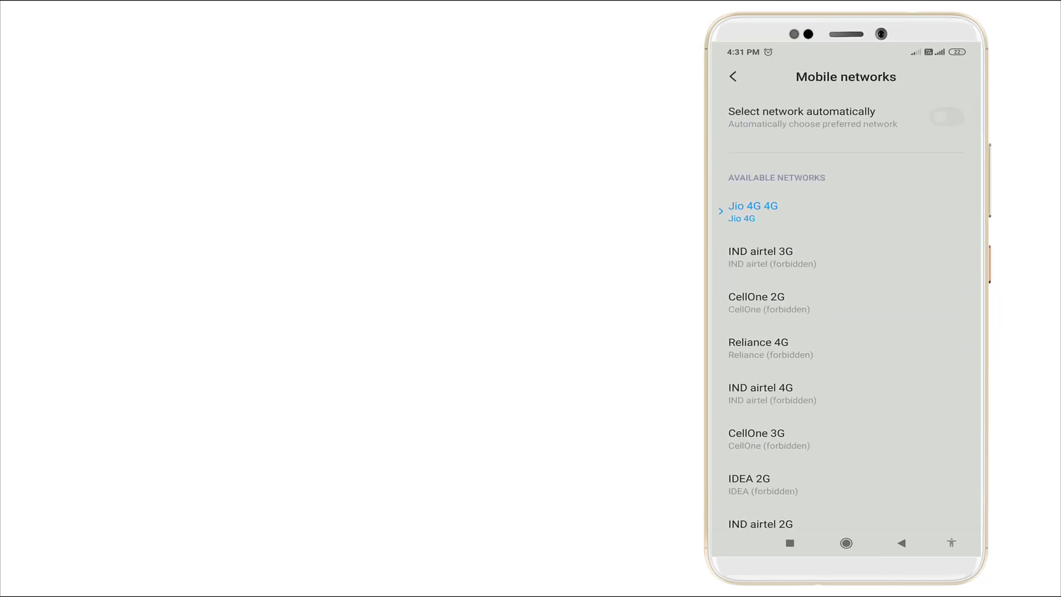